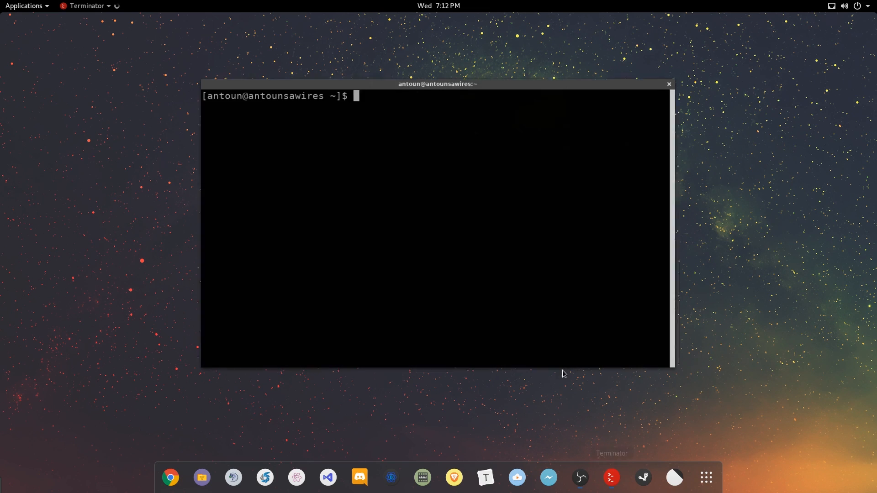
Run 'sudo pacman -S tilda' in Terminator; tilda 1.3.3-2 is already up to date, reinstall declined
text(sudo pac)
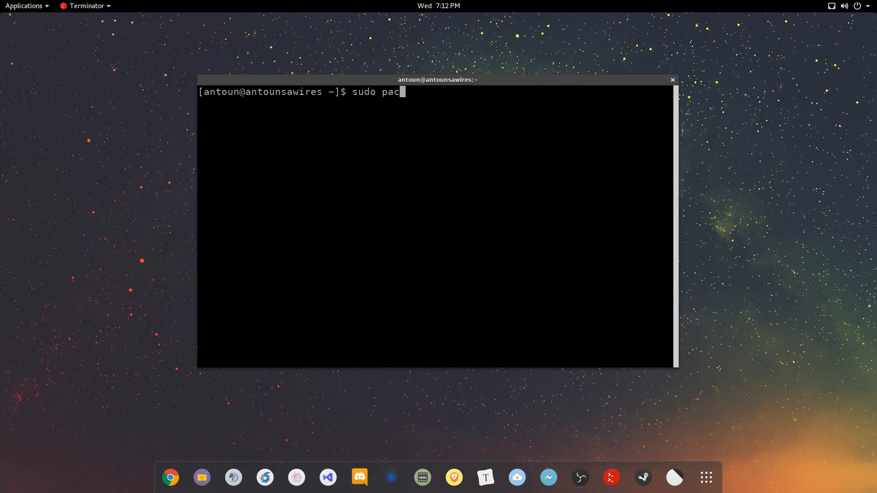
text(man -S)
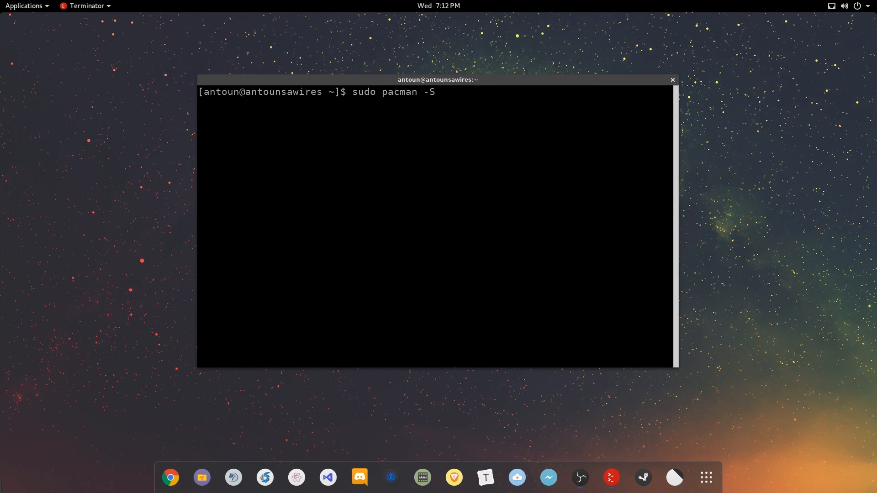
text(tilda)
text(n)
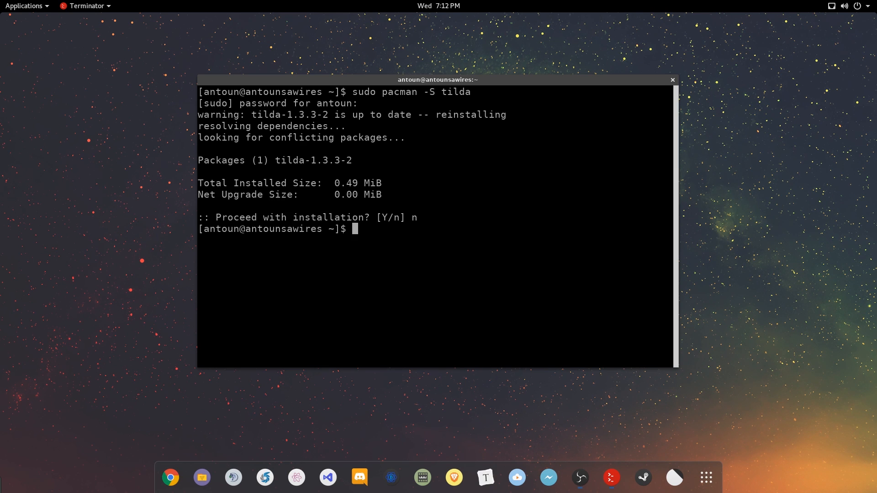
Close Terminator, briefly launch and close Typora, leaving Tilda's configuration window open
click(706, 478)
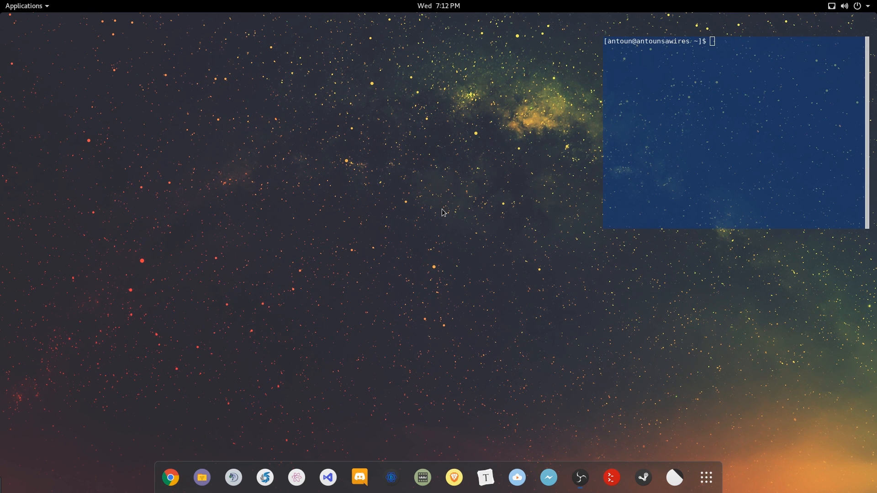
mouse_move(644, 139)
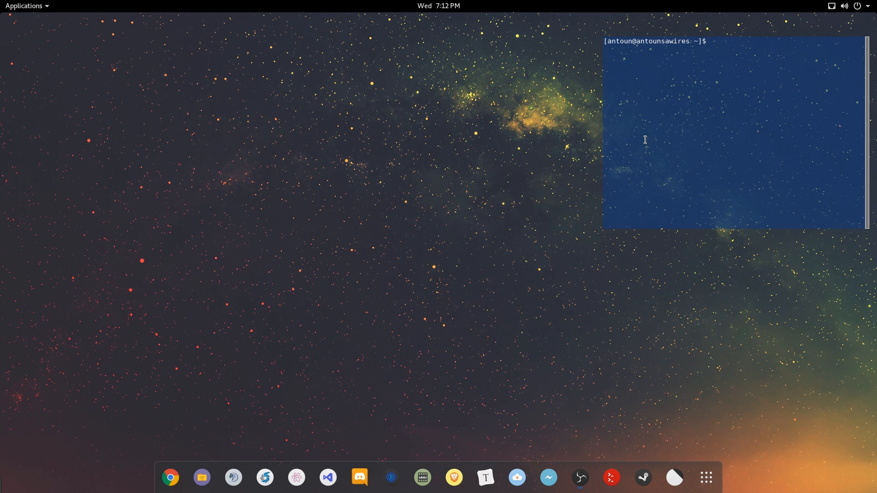
click(485, 482)
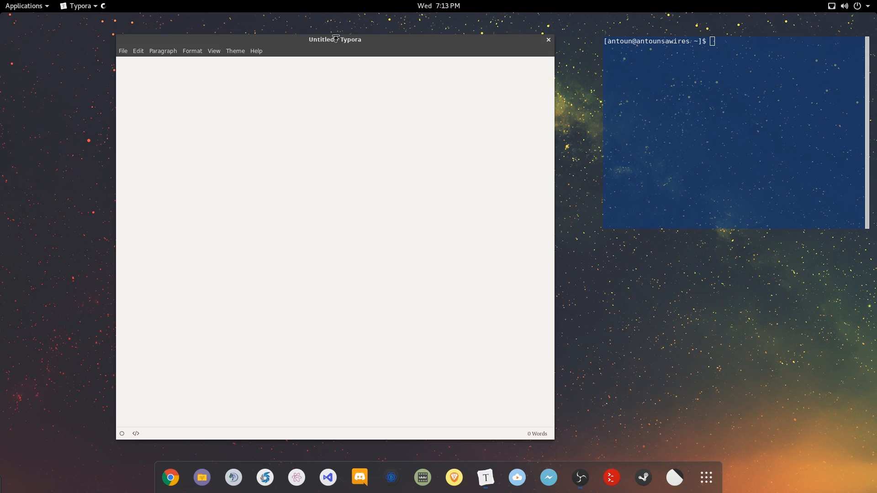
drag(334, 40, 380, 66)
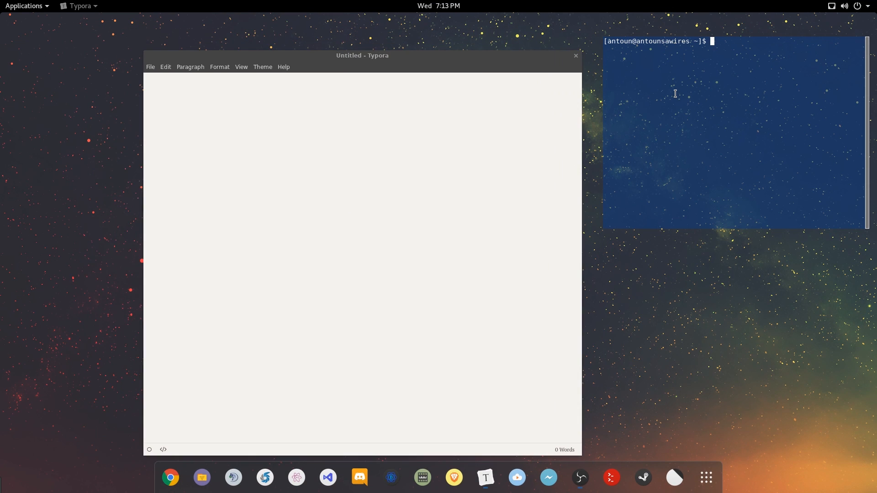
mouse_move(527, 156)
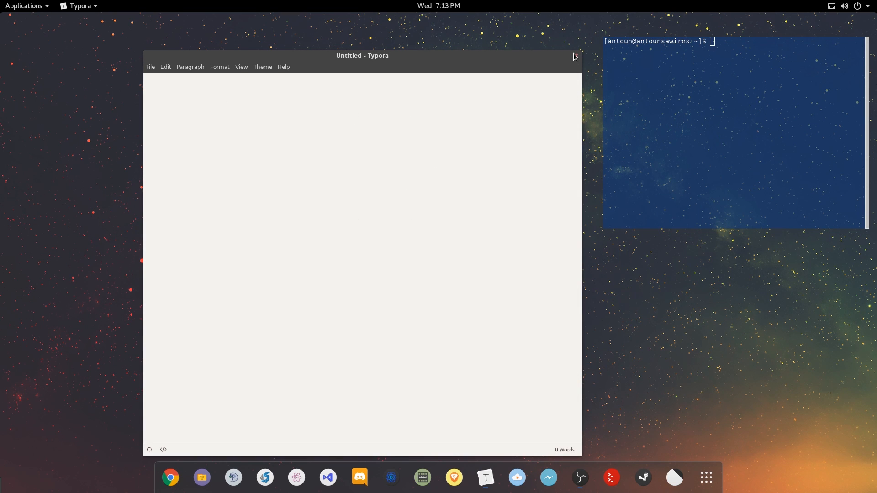
click(574, 56)
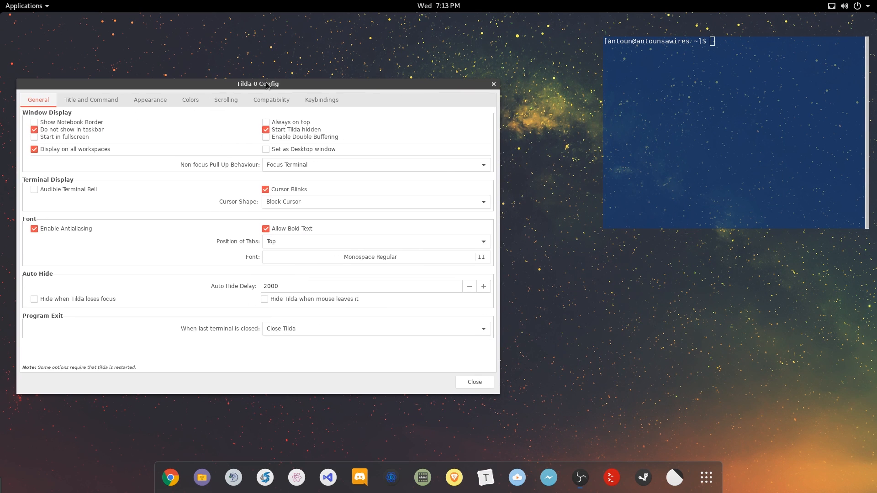
Show Tilda's Appearance settings (height 39%, width 30%, transparency 40) and reposition the dialog
click(150, 100)
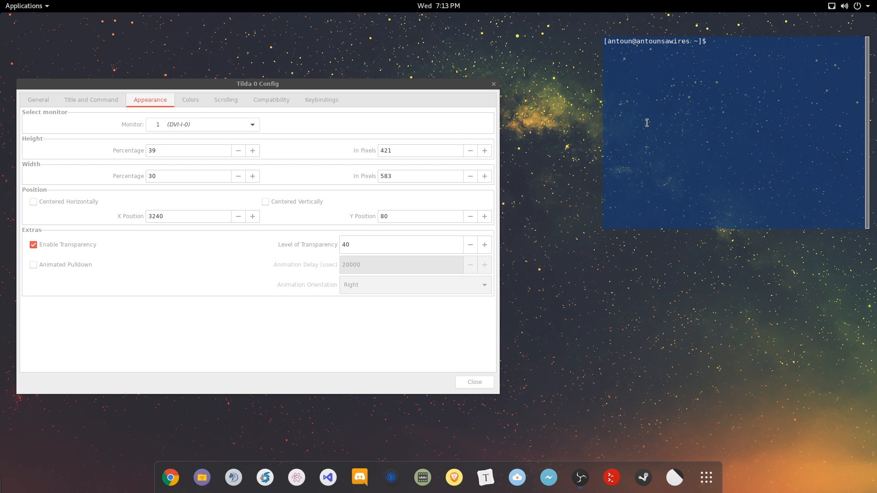
drag(256, 83, 301, 63)
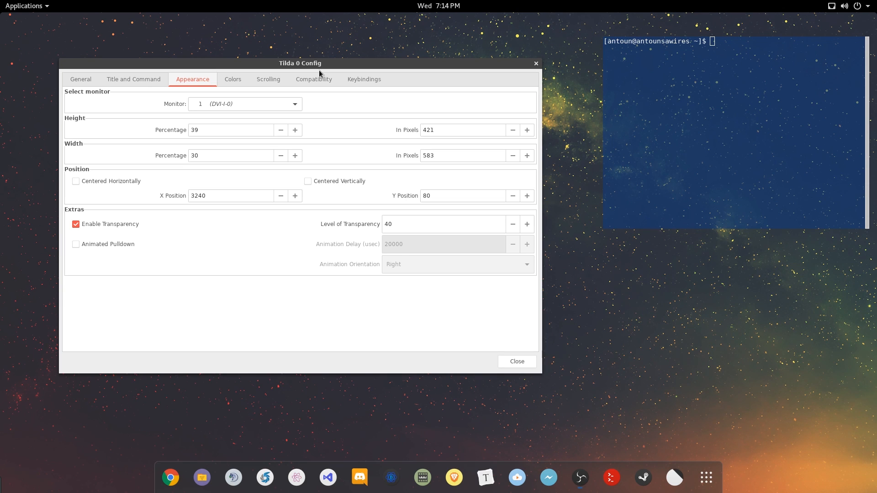
Raise the terminal height to 58% (616 pixels) and the transparency level to 100
click(526, 129)
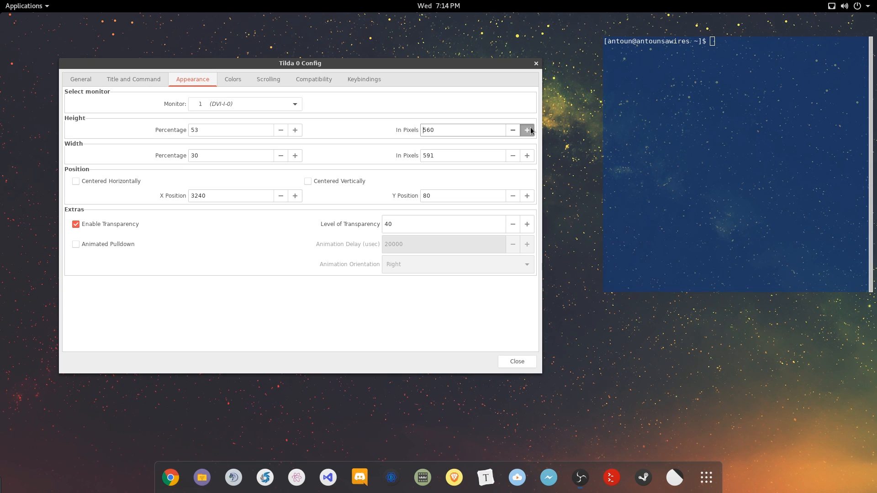
click(526, 130)
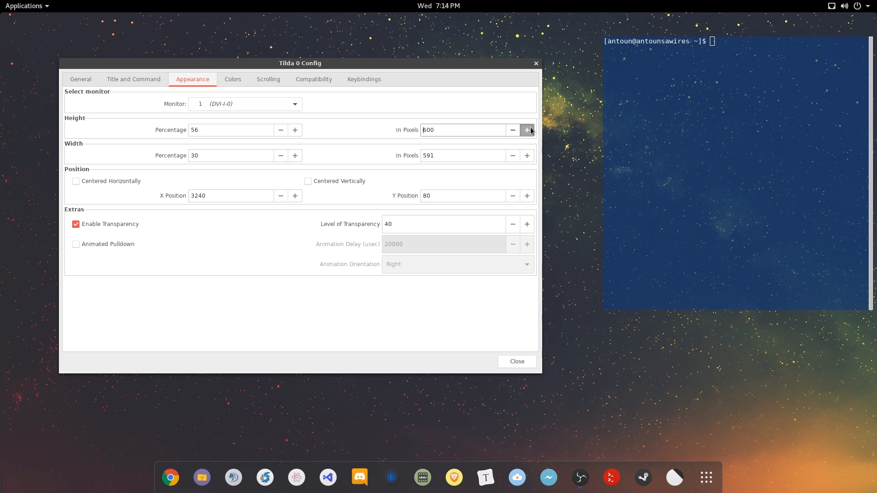
click(526, 130)
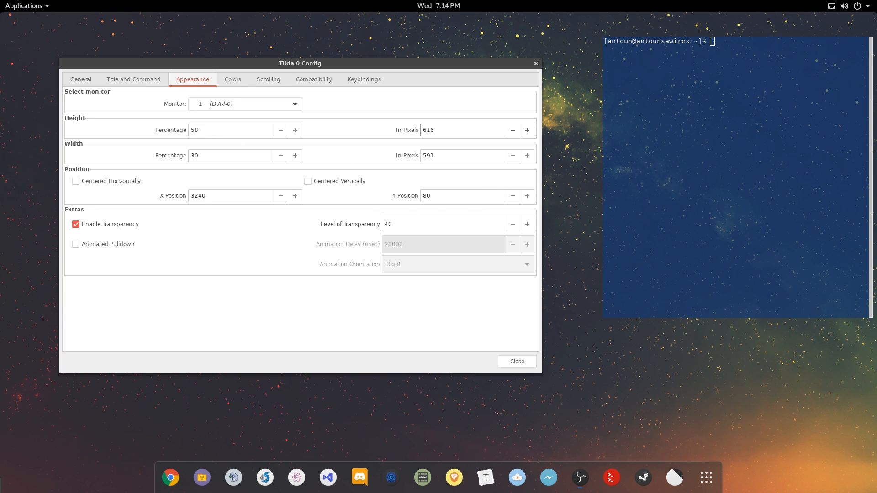
mouse_move(88, 39)
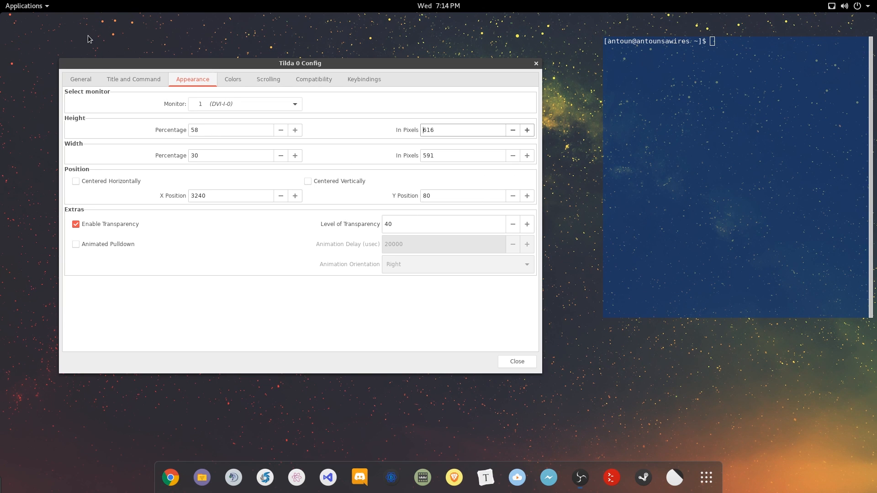
click(527, 224)
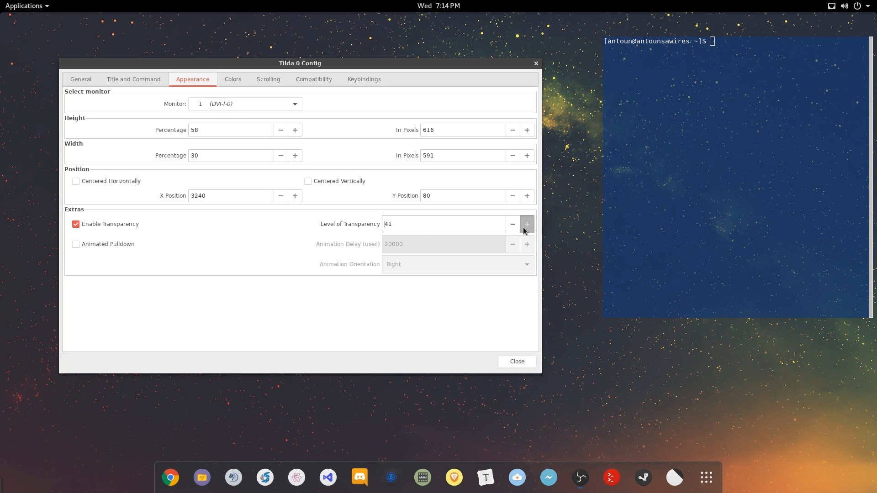
click(526, 224)
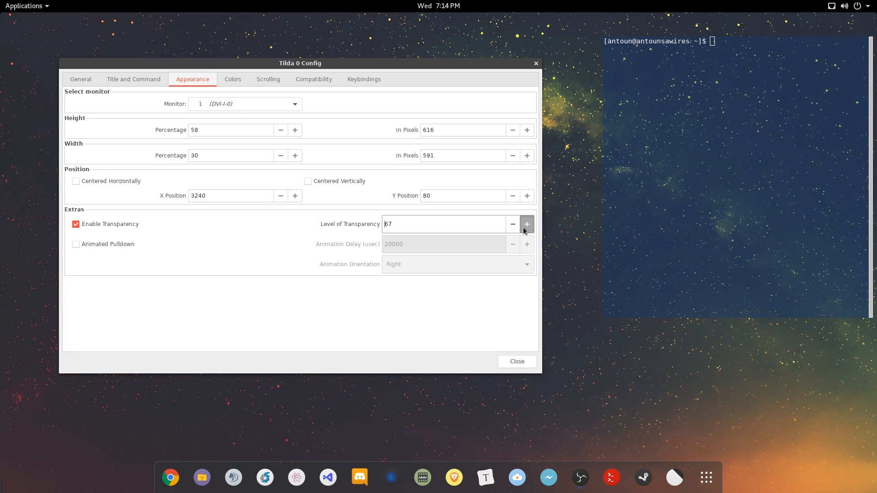
click(526, 224)
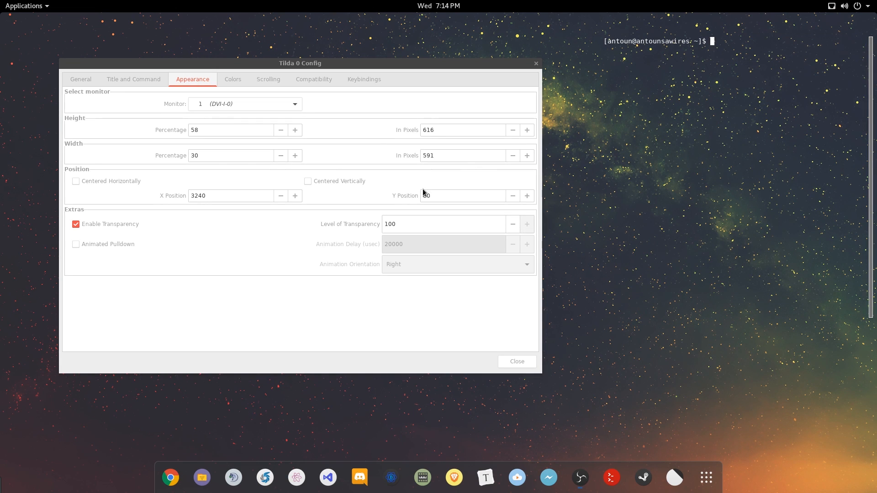
Disable the scrollbar in the Scrolling settings and move the Tilda 0 Config window down and left
click(268, 78)
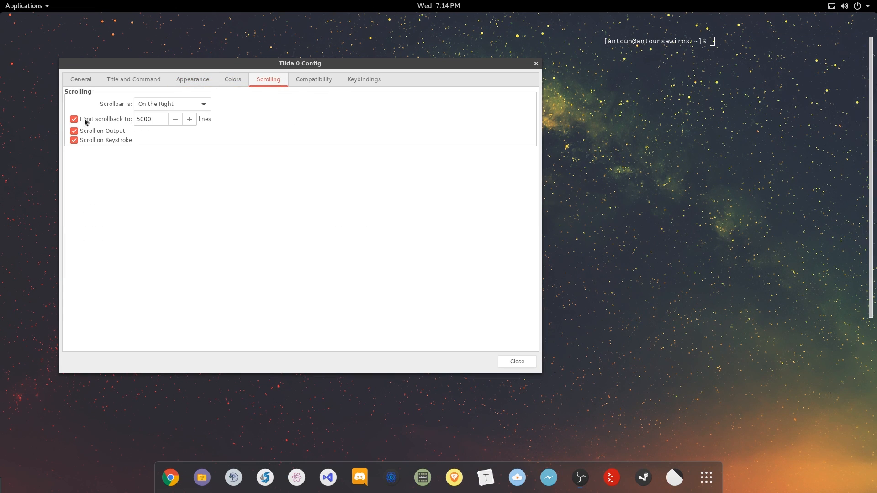
click(170, 104)
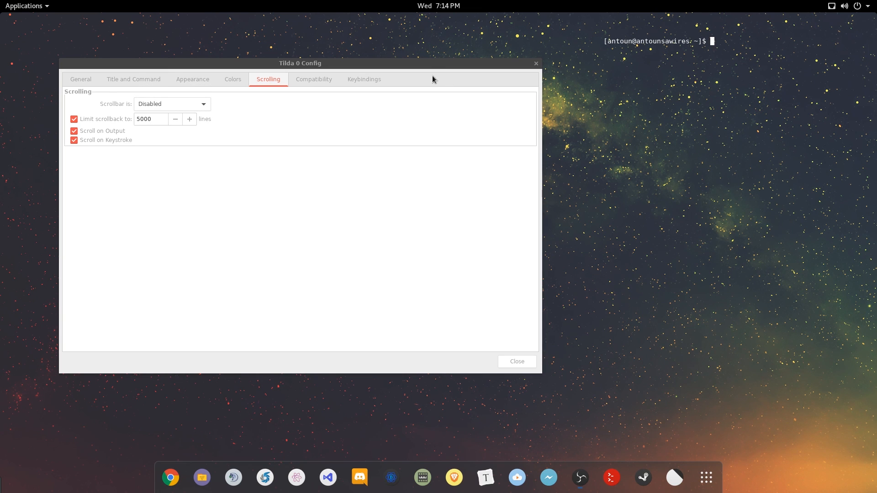
drag(300, 63, 275, 84)
text(sudo nano /etc/libvirt/qemu.conf)
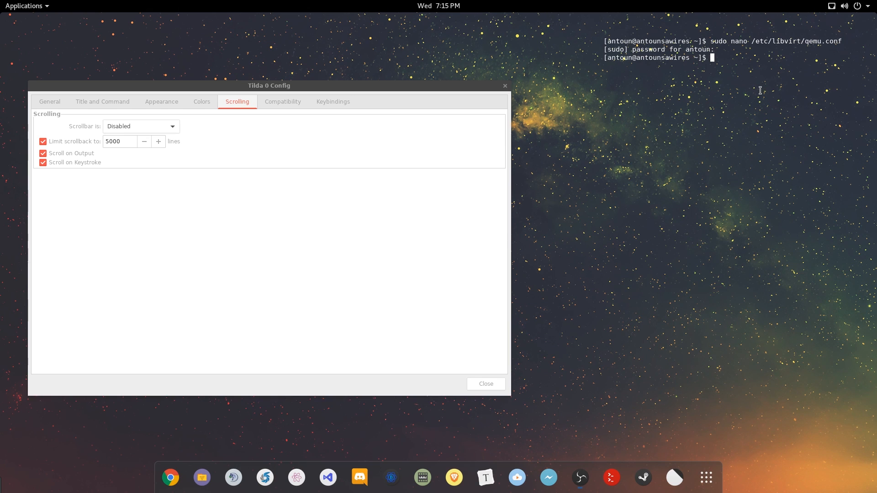
text(c)
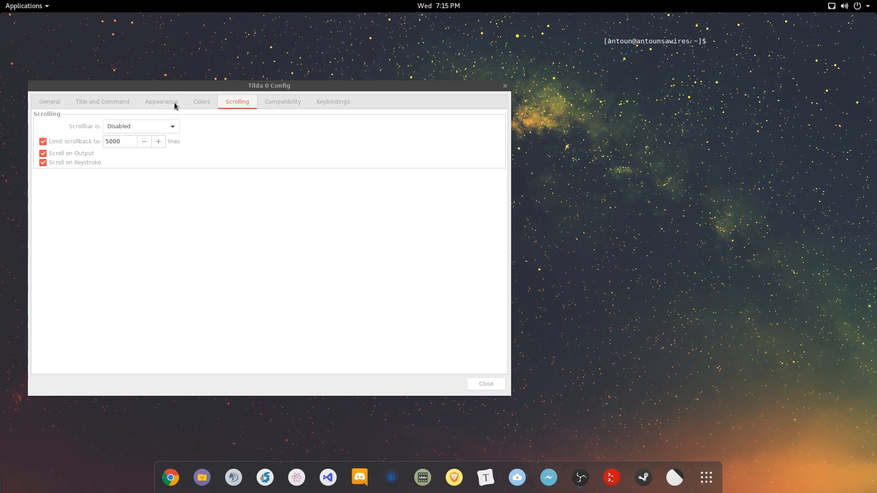
Give the first terminal a grey background colour in the Colors settings
click(201, 101)
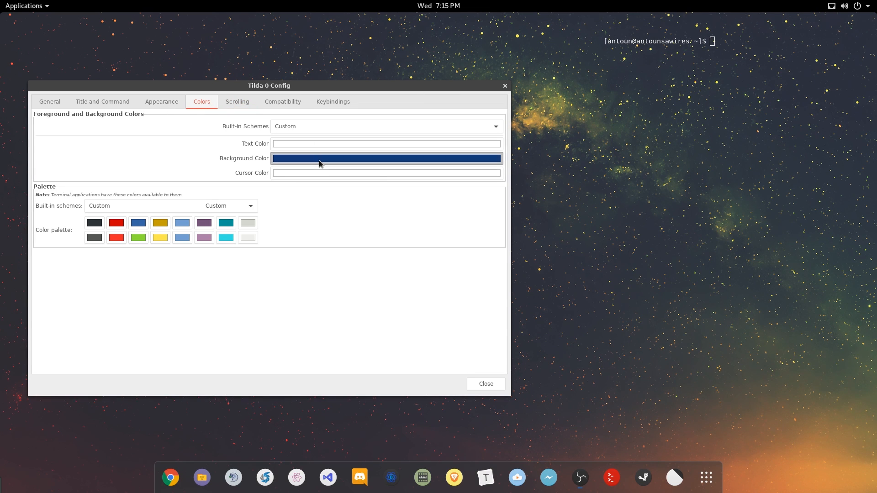
click(386, 158)
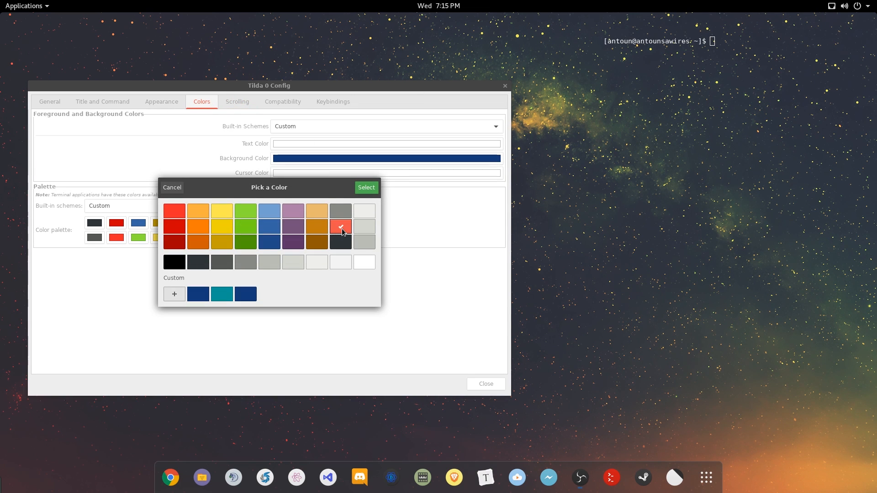
click(366, 187)
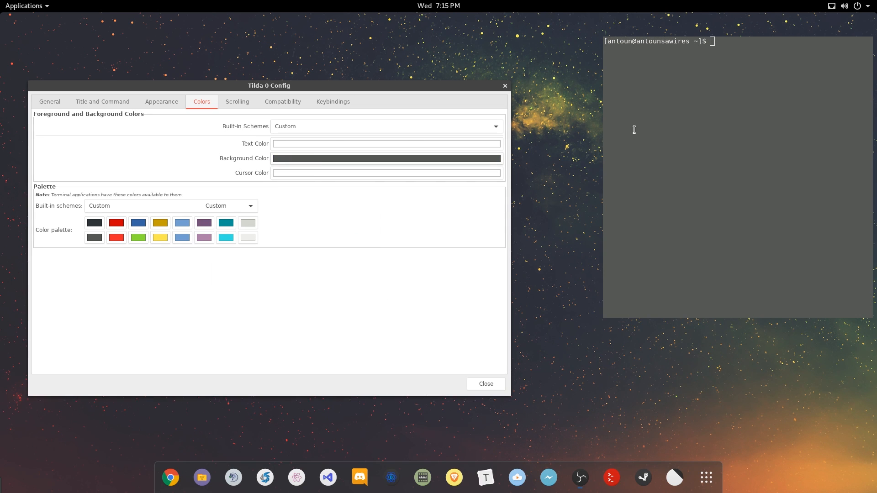
Lower the first terminal's transparency level back to 40
click(161, 101)
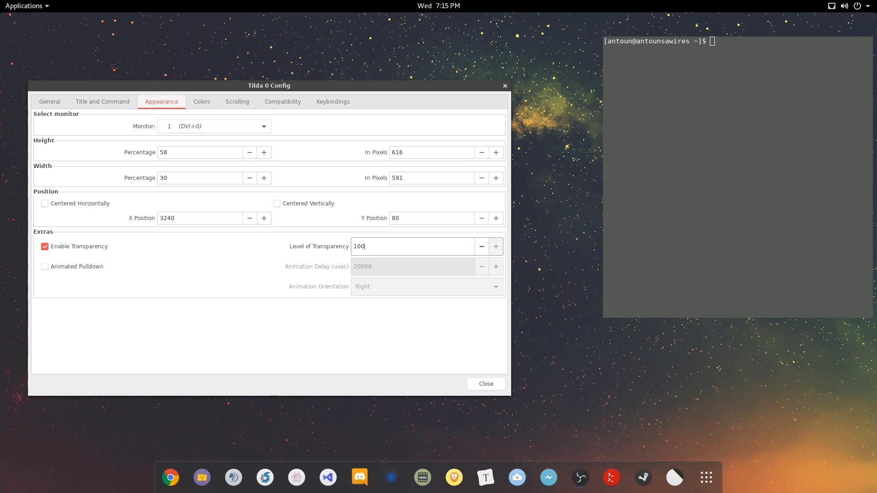
text(45)
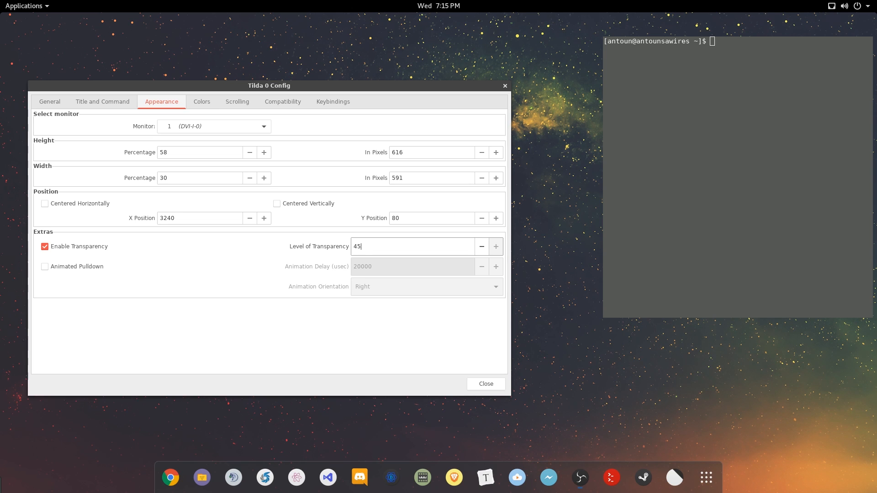
click(481, 245)
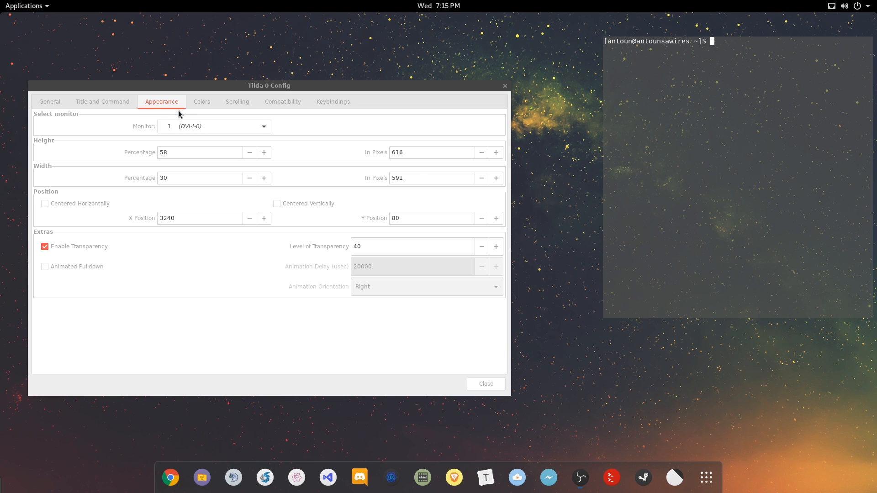
Review the scrolling and title settings, then bring up a second Tilda instance with its own config window
click(236, 102)
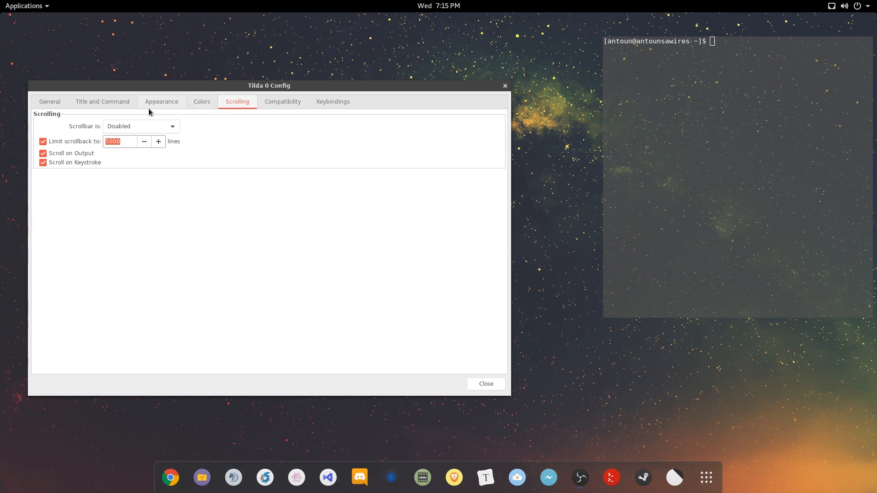
click(103, 101)
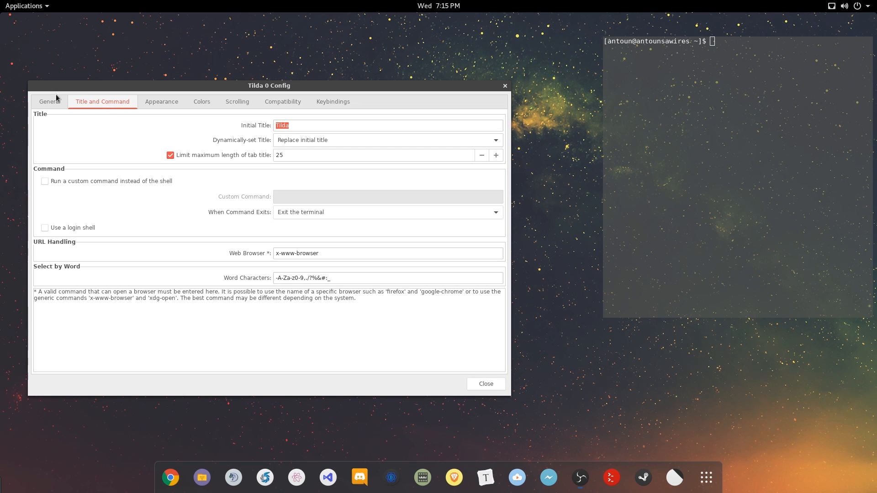
click(161, 102)
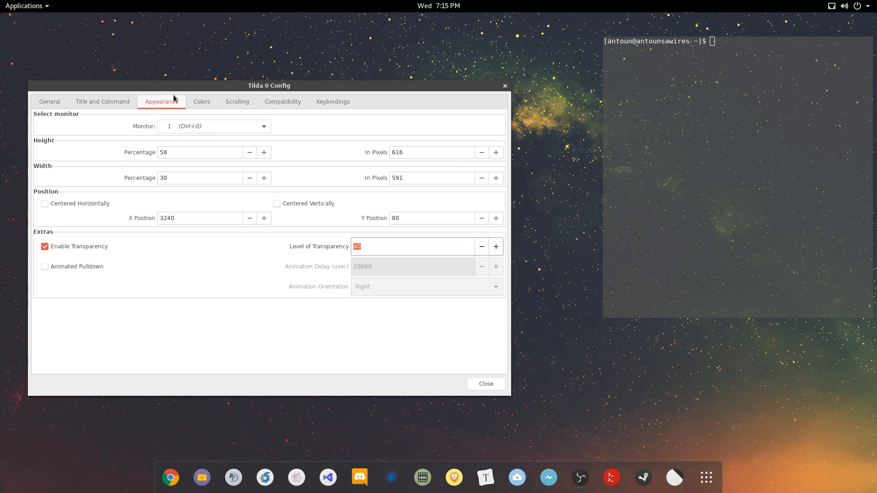
drag(269, 85, 243, 115)
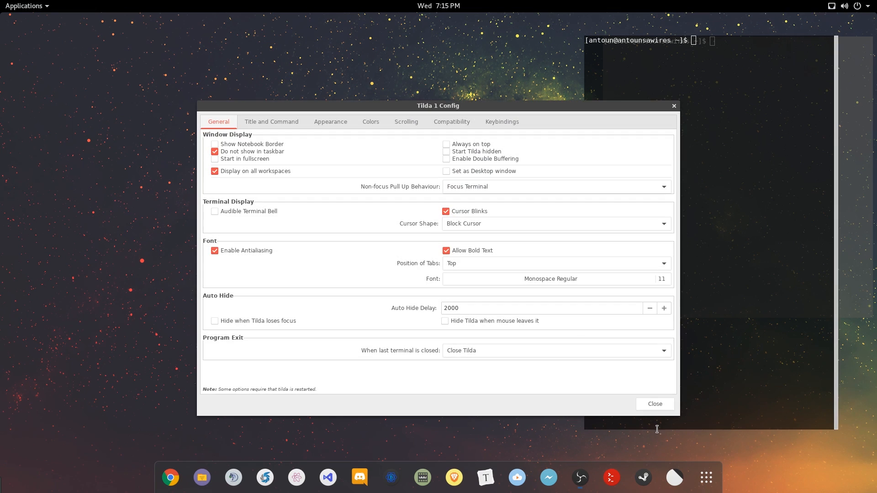
Set the second terminal's X position to 2000, placing it on the desktop's left, and close its settings
click(330, 121)
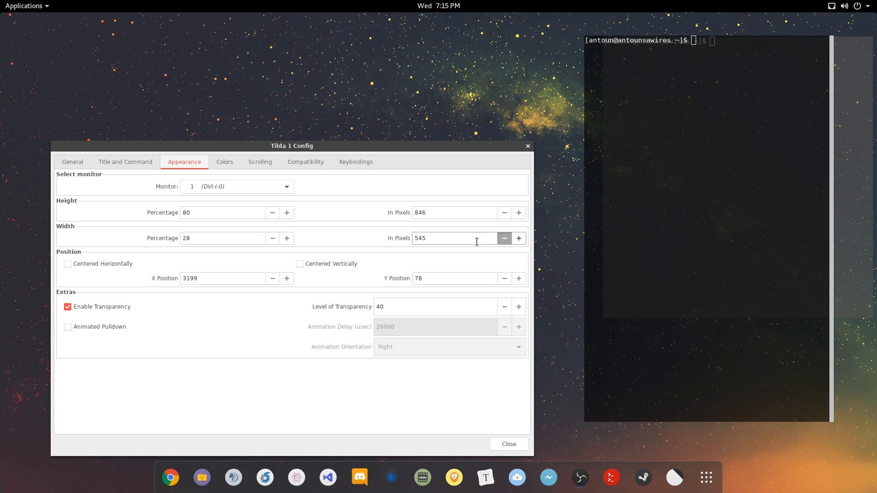
click(272, 279)
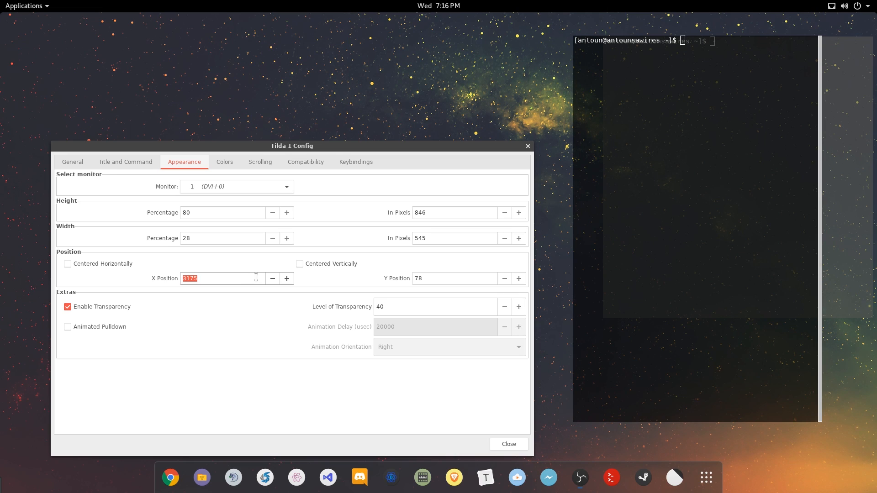
text(1000)
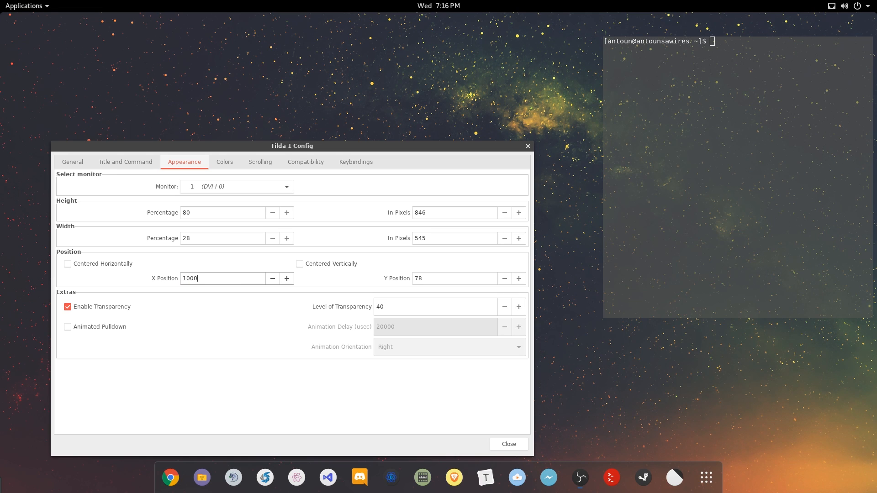
double_click(190, 277)
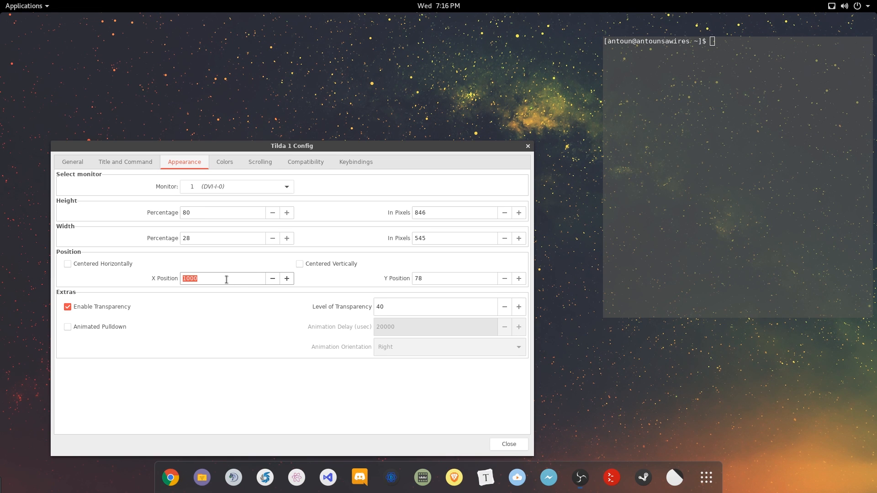
text(200)
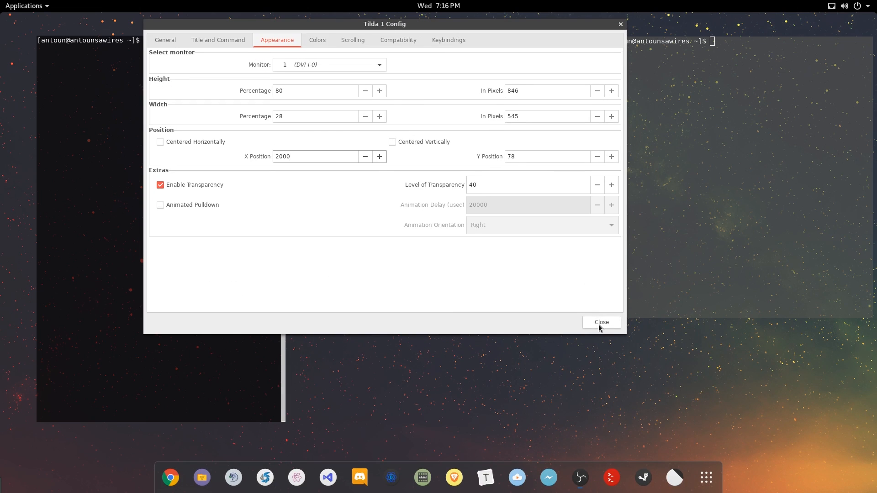
click(602, 323)
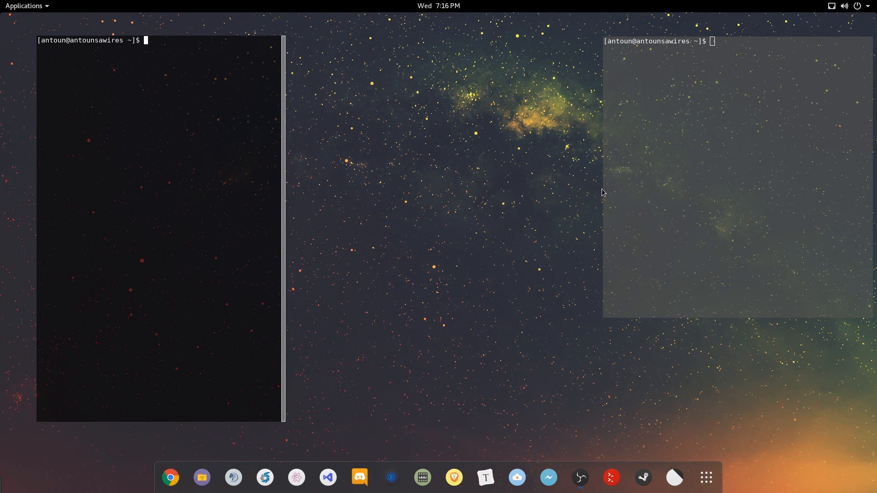